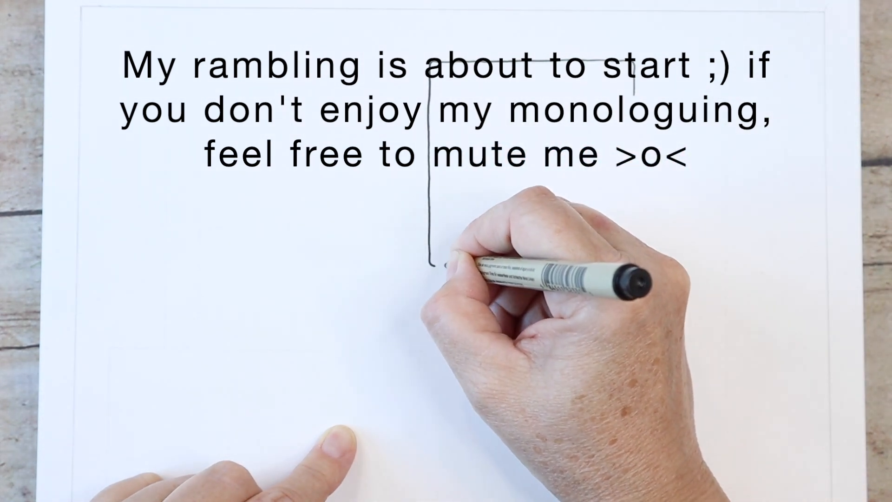
drag(432, 262, 592, 262)
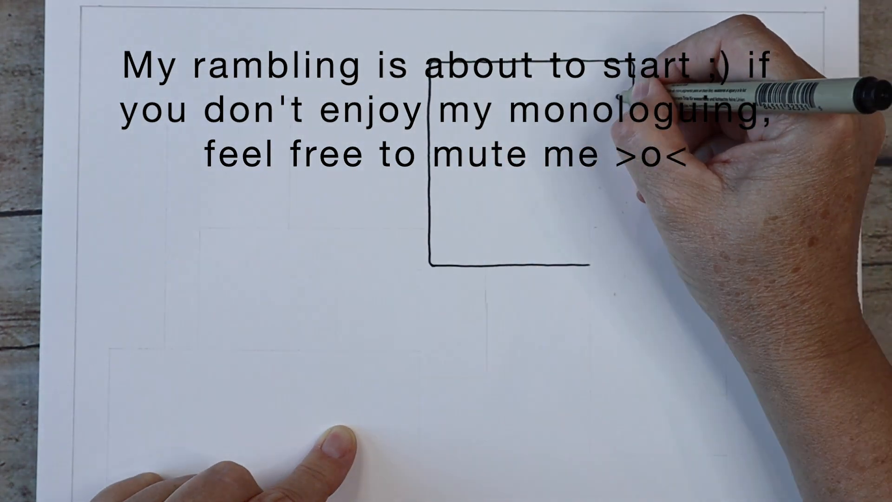